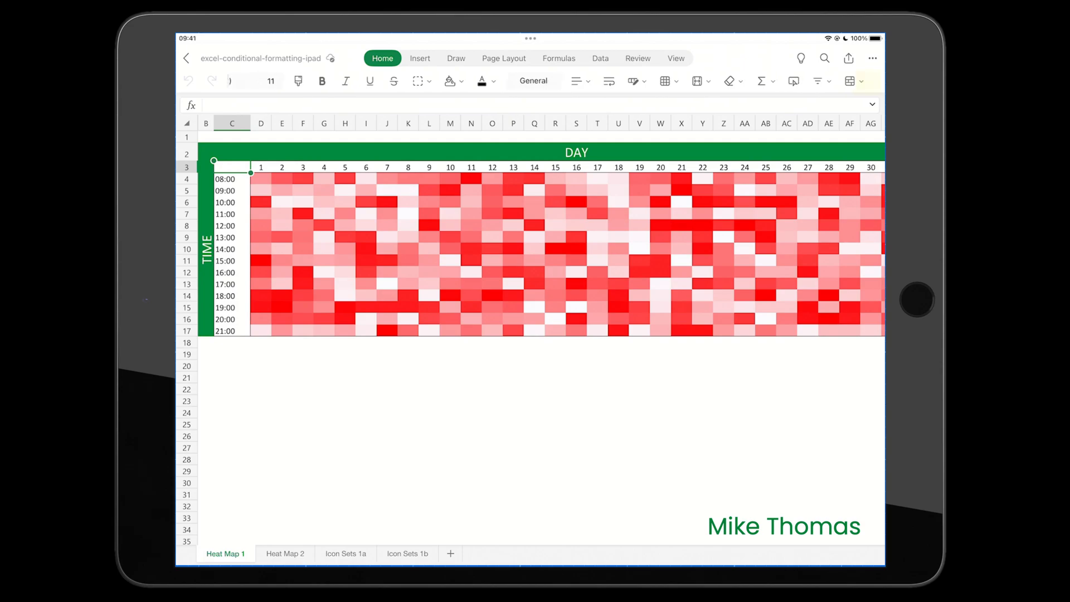
Step: Browse the Conditional Formatting menu's Clear Rules options without applying anything
click(864, 81)
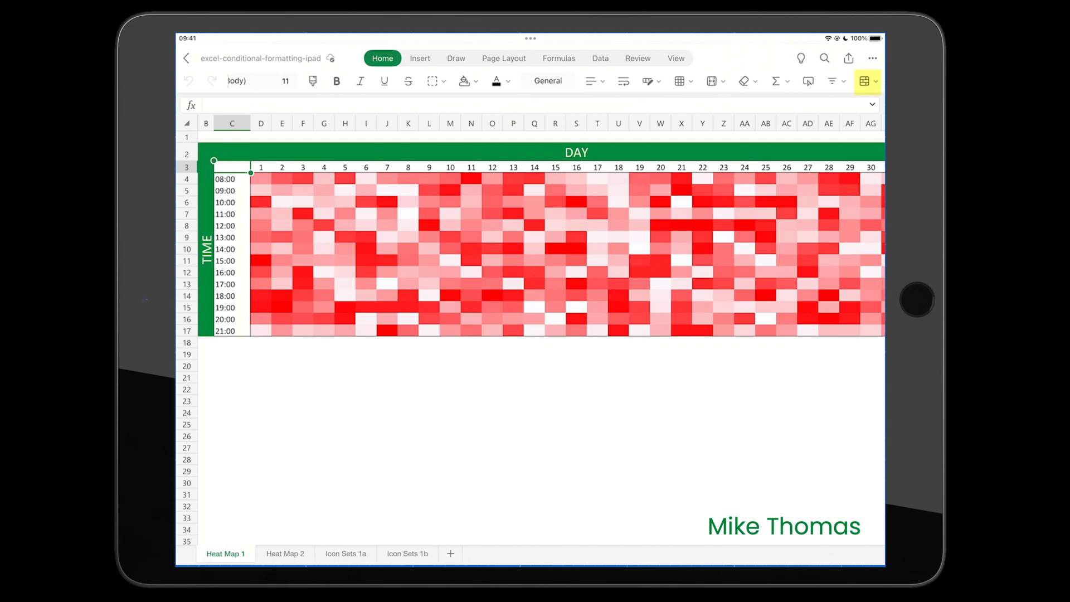
click(868, 80)
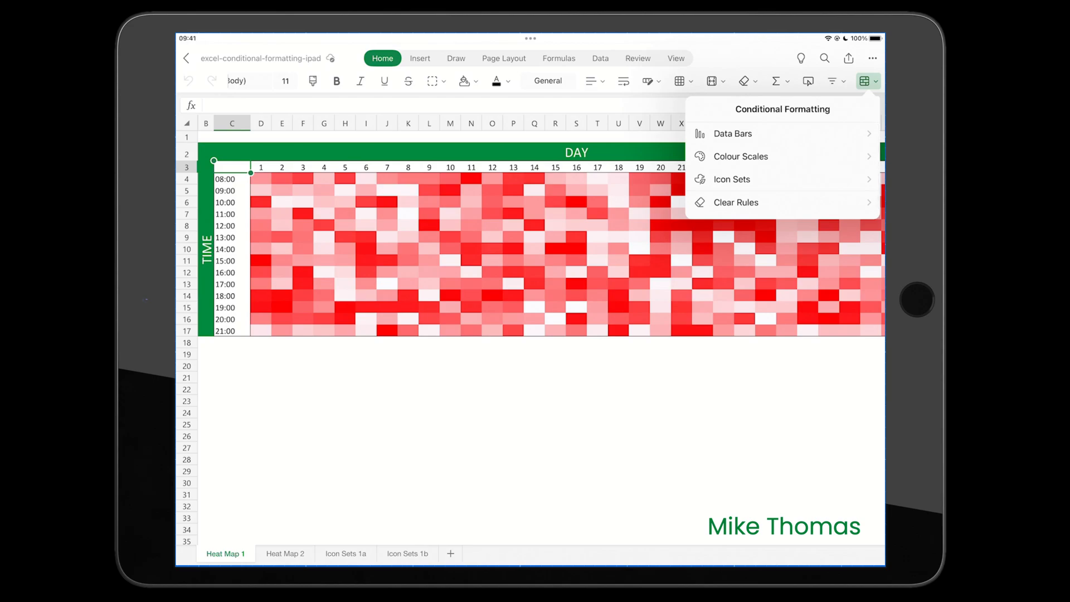
click(736, 202)
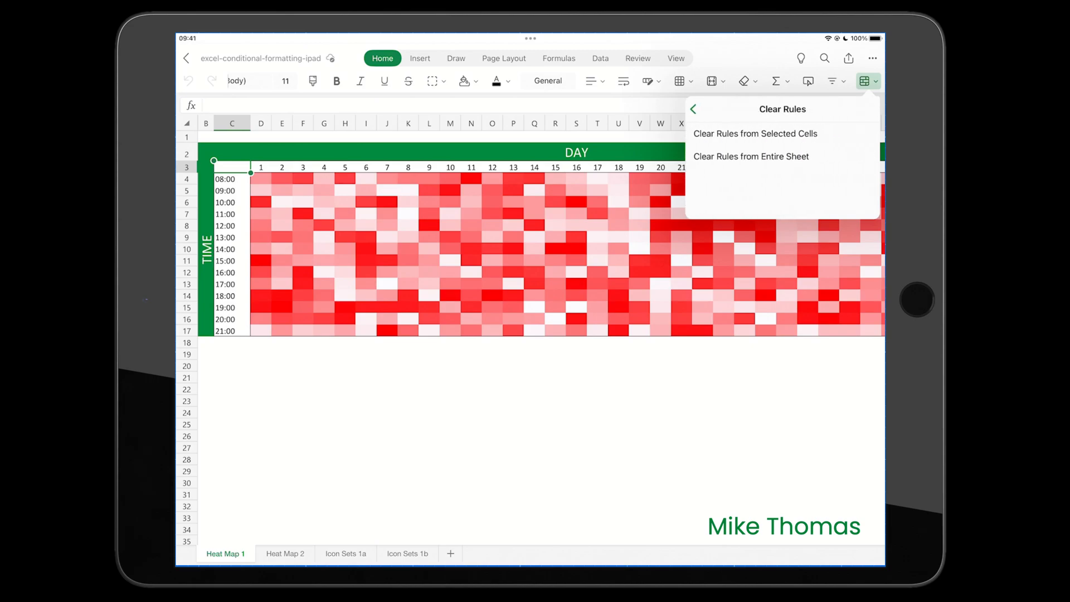
click(693, 109)
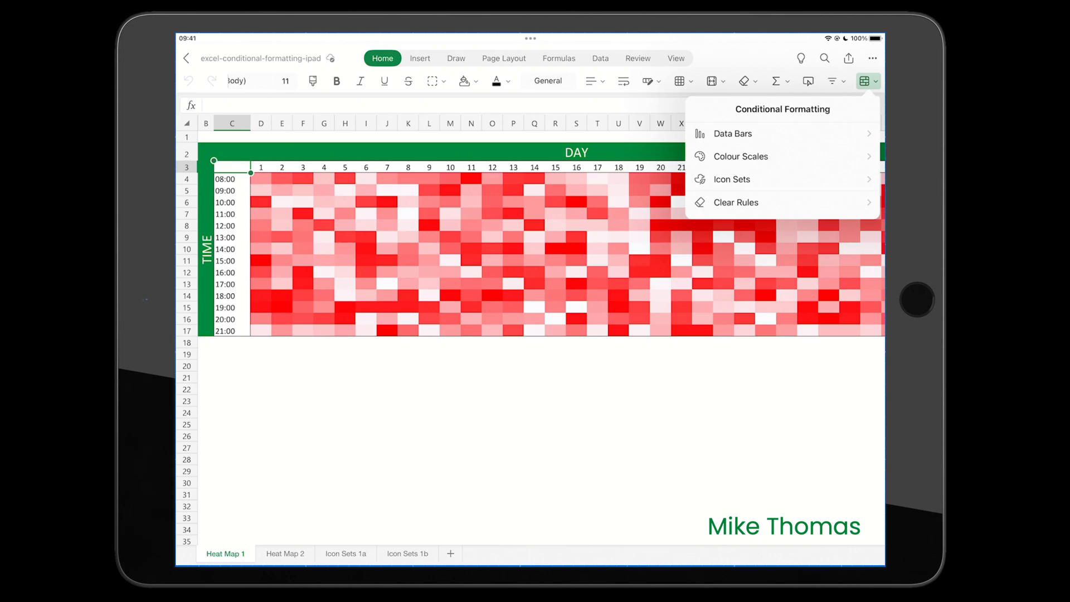
click(864, 80)
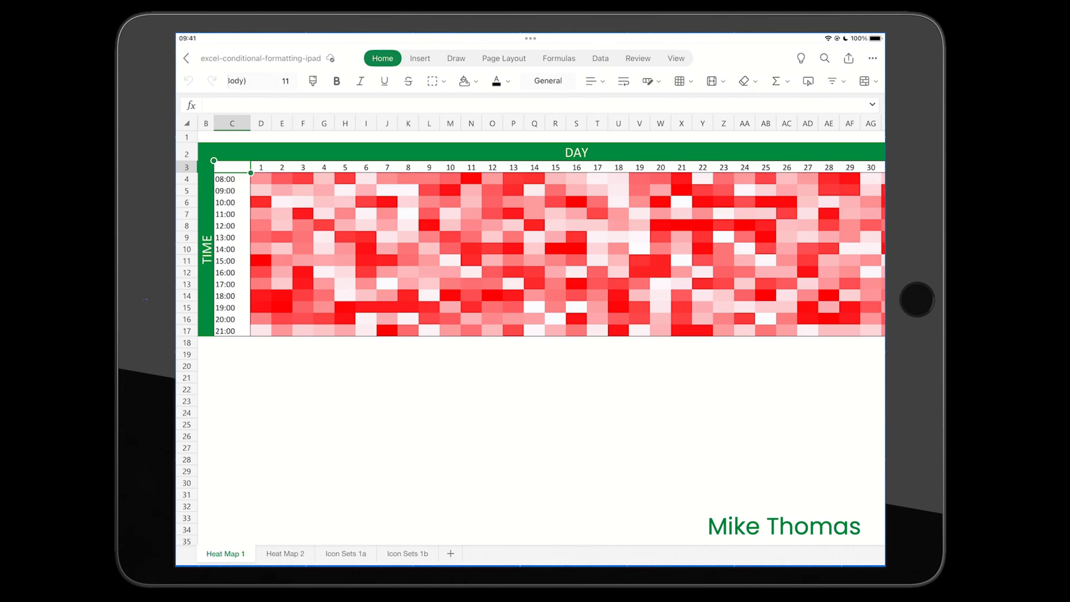
Step: Switch to the Heat Map 2 sheet and select the visitor counts D4:AH17
click(285, 553)
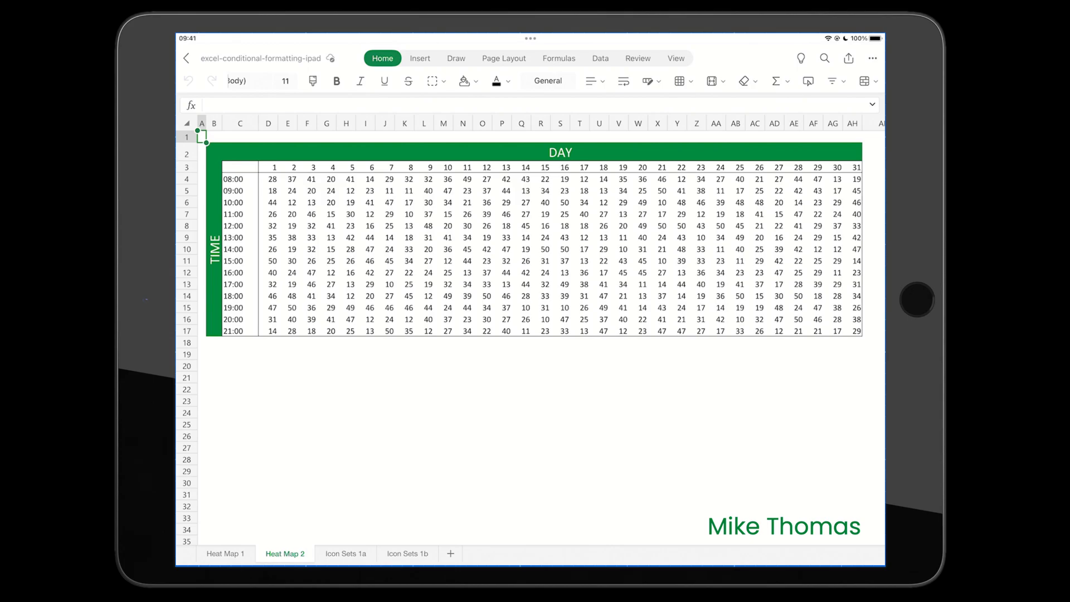
click(268, 191)
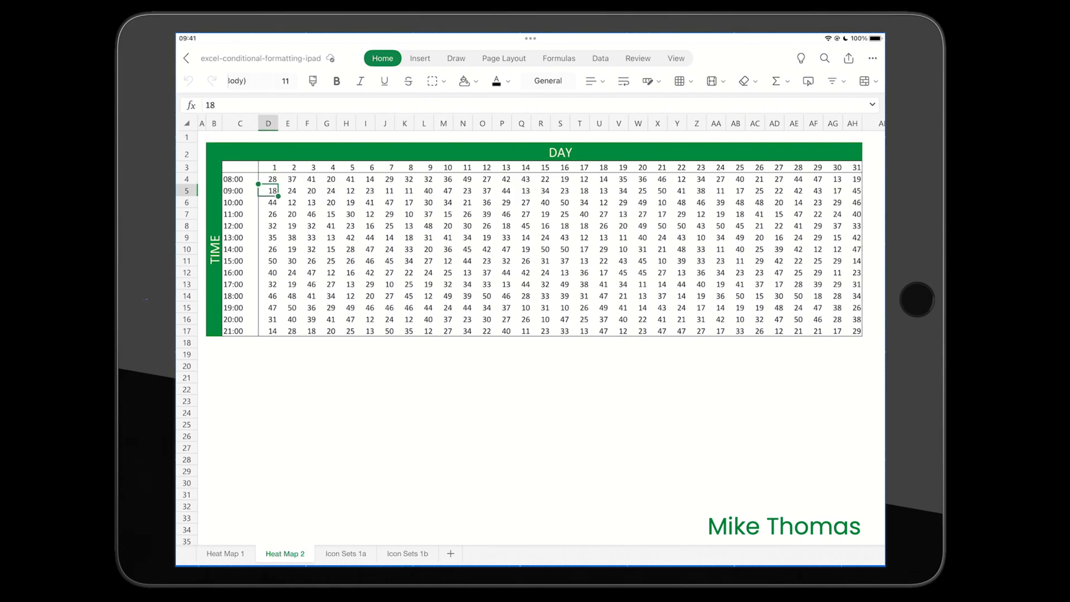
click(273, 179)
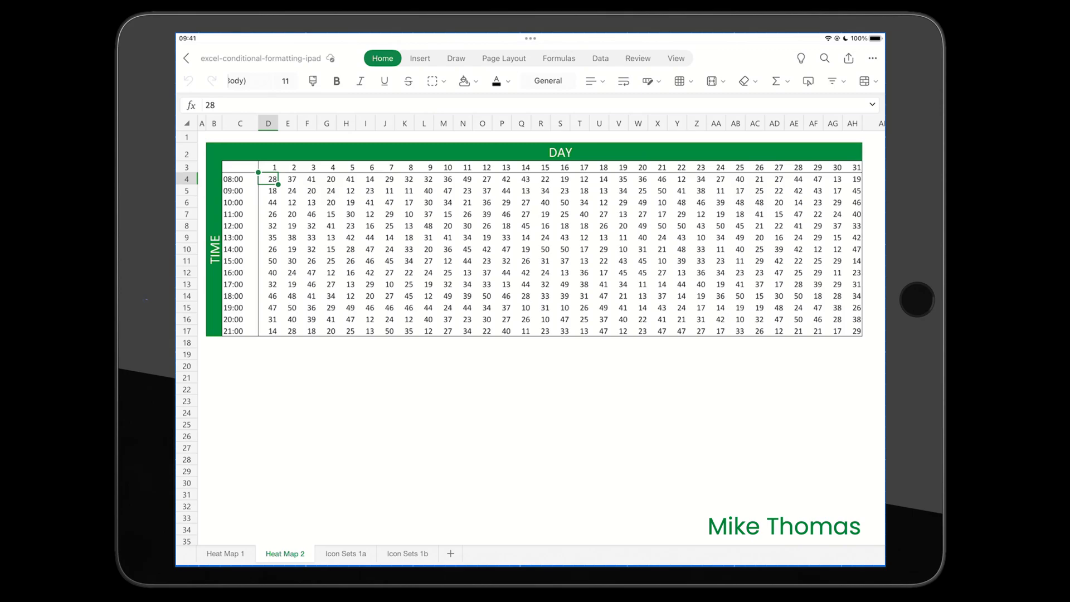
drag(268, 179, 313, 225)
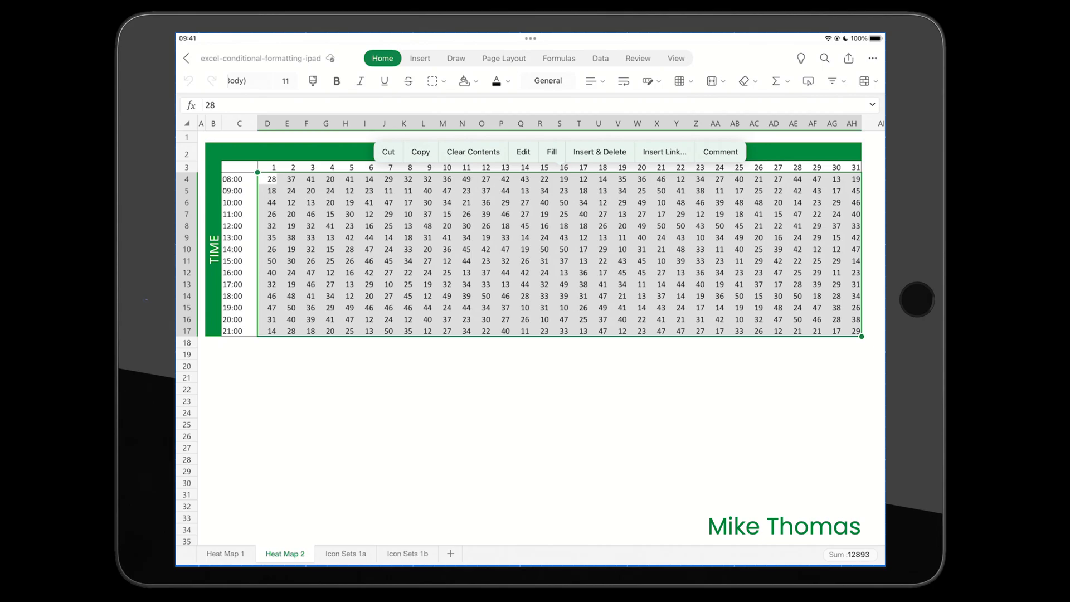
Step: Apply the Red - White colour scale to the selected visitor counts
click(864, 80)
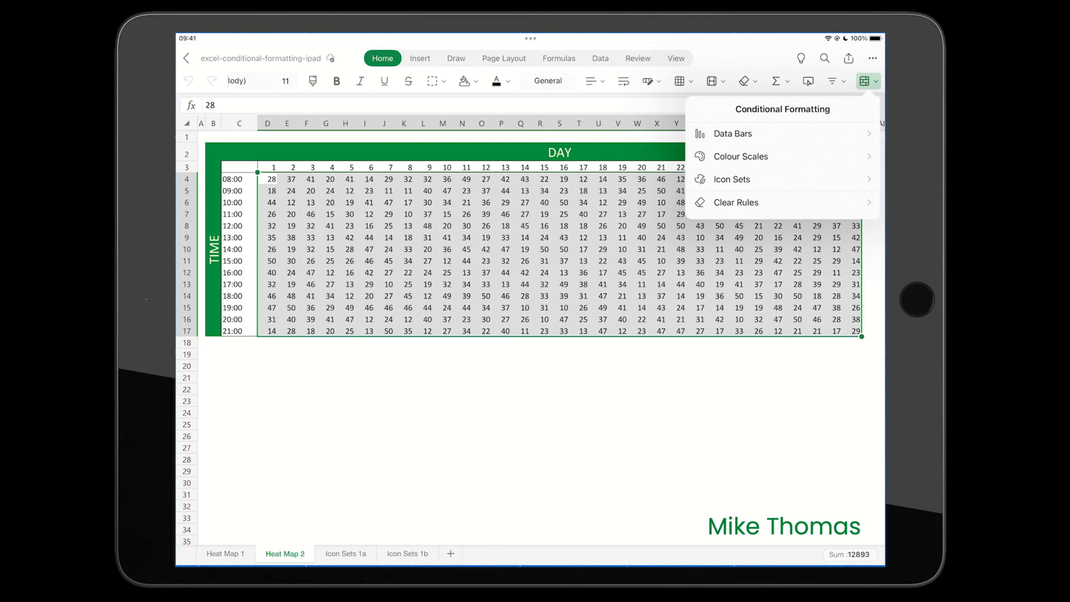
click(739, 156)
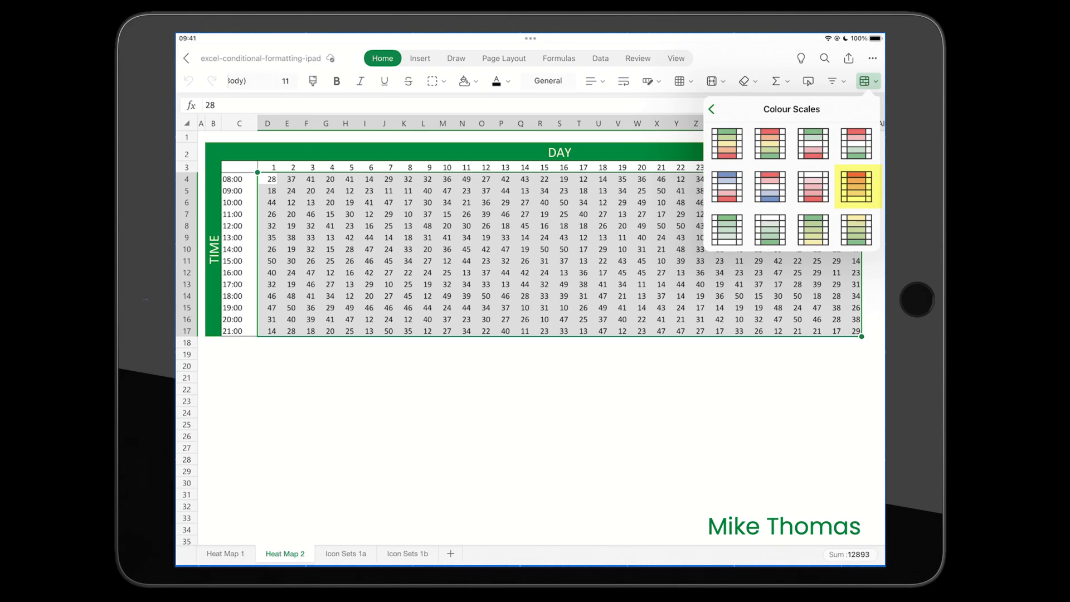
click(858, 186)
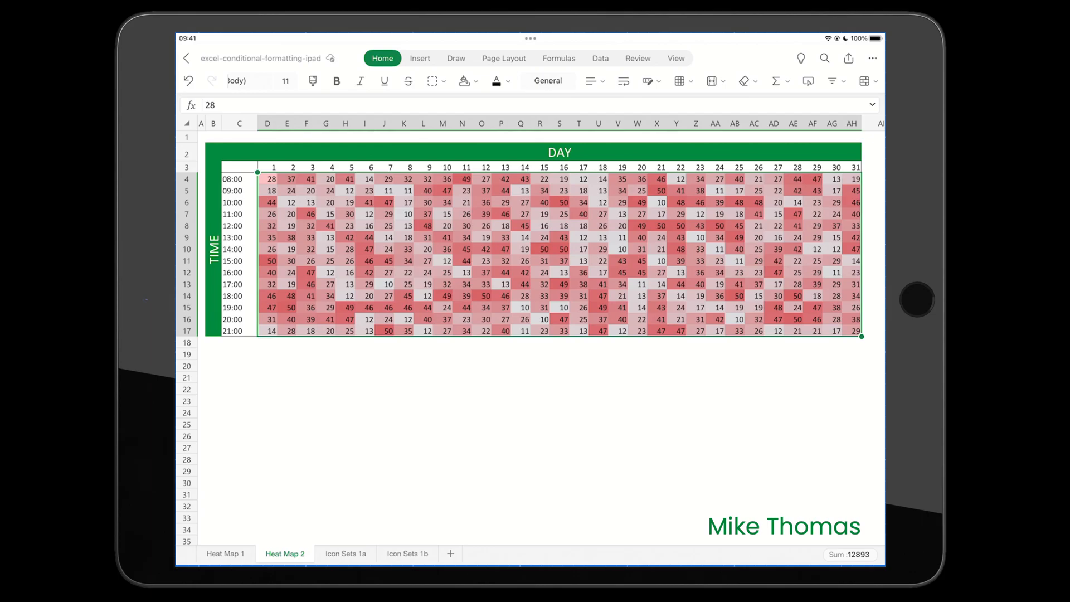
Step: View the Icon Sets 1a sheet, then switch to Icon Sets 1b
click(346, 554)
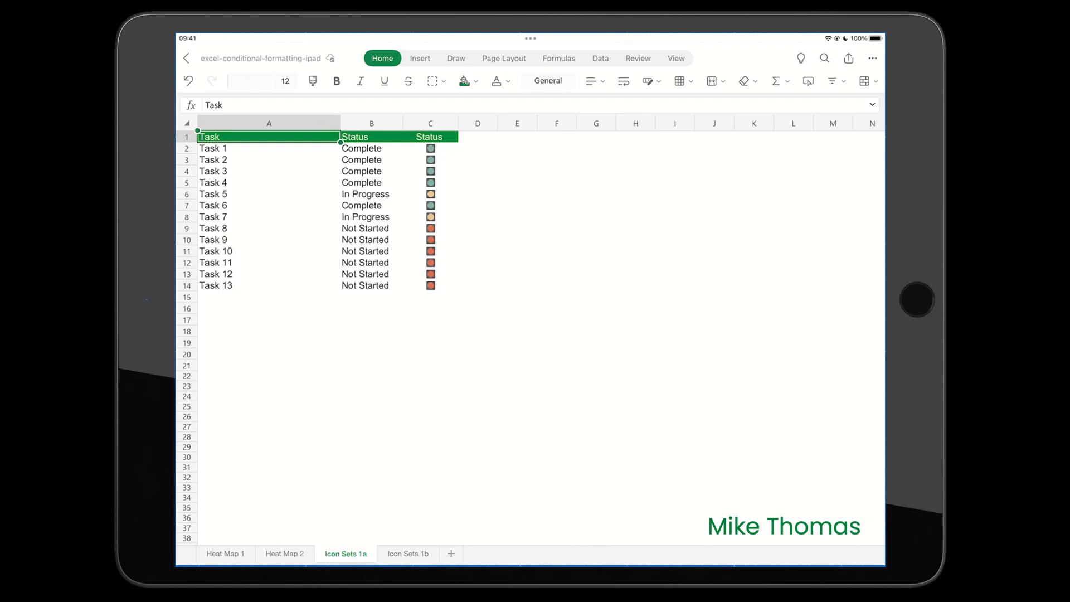
click(406, 553)
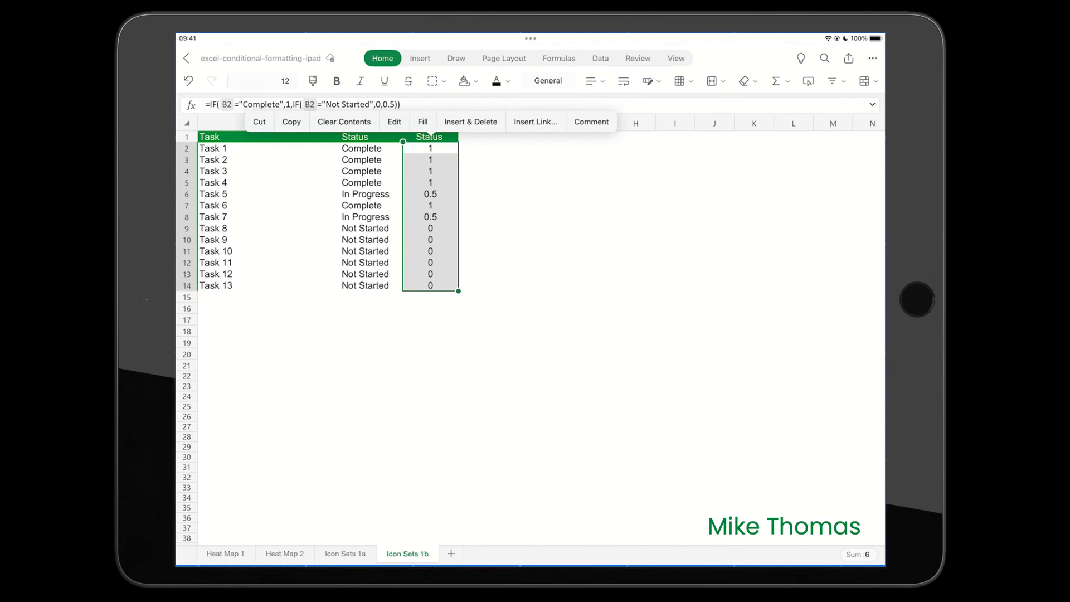
Step: Apply the 3 Squares icon set under Shapes to the Status values
click(867, 81)
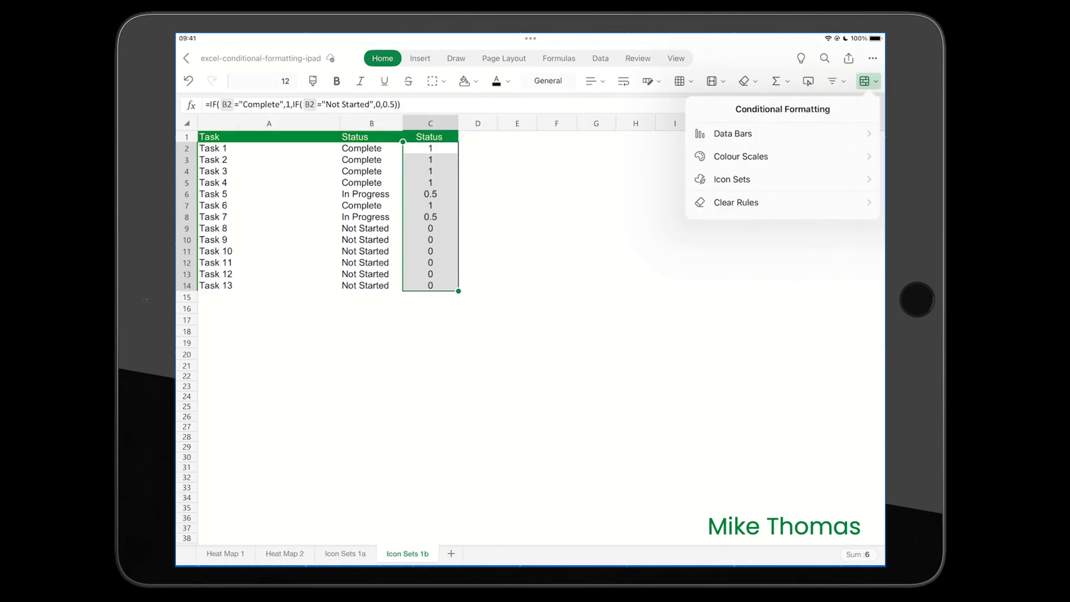
click(732, 179)
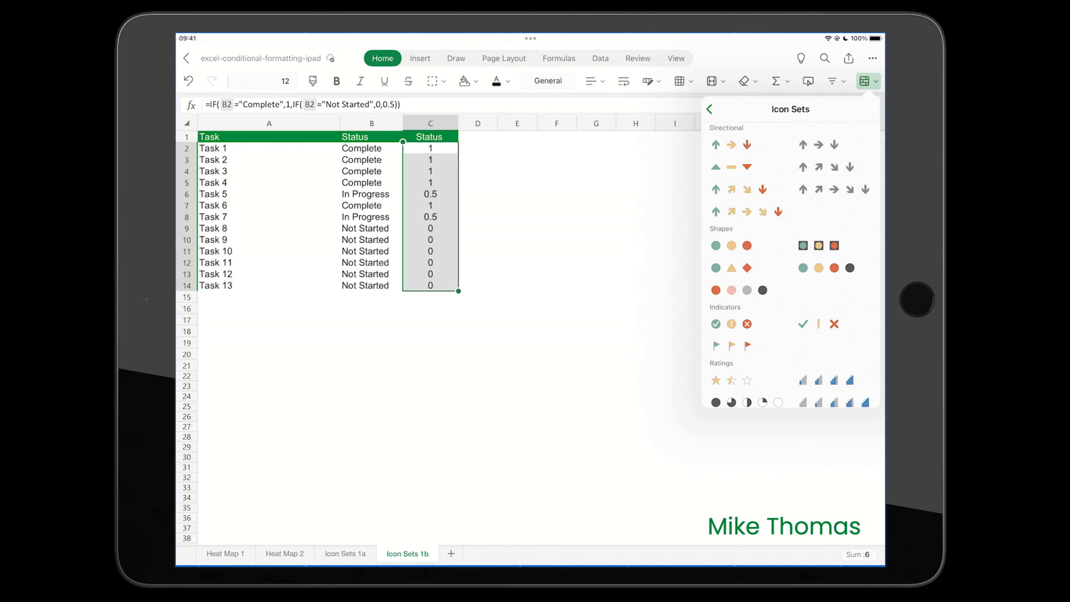
click(818, 245)
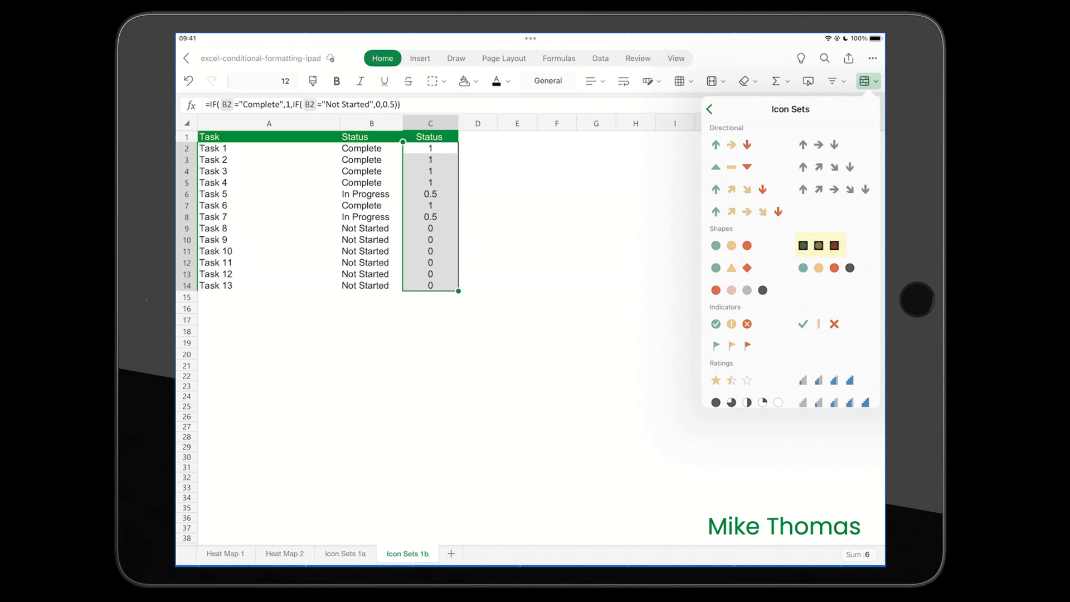
click(820, 245)
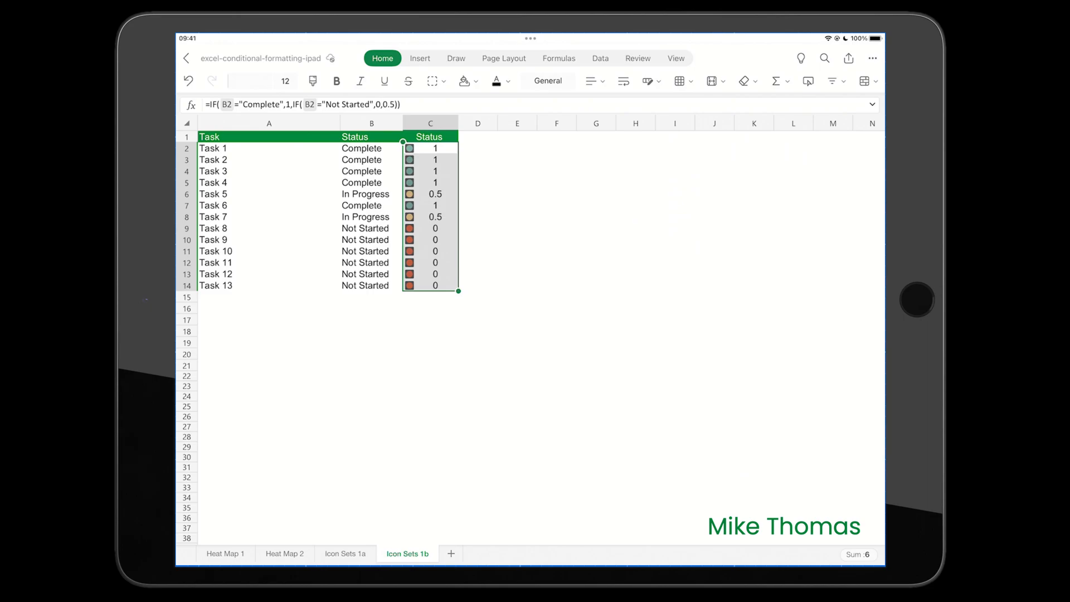